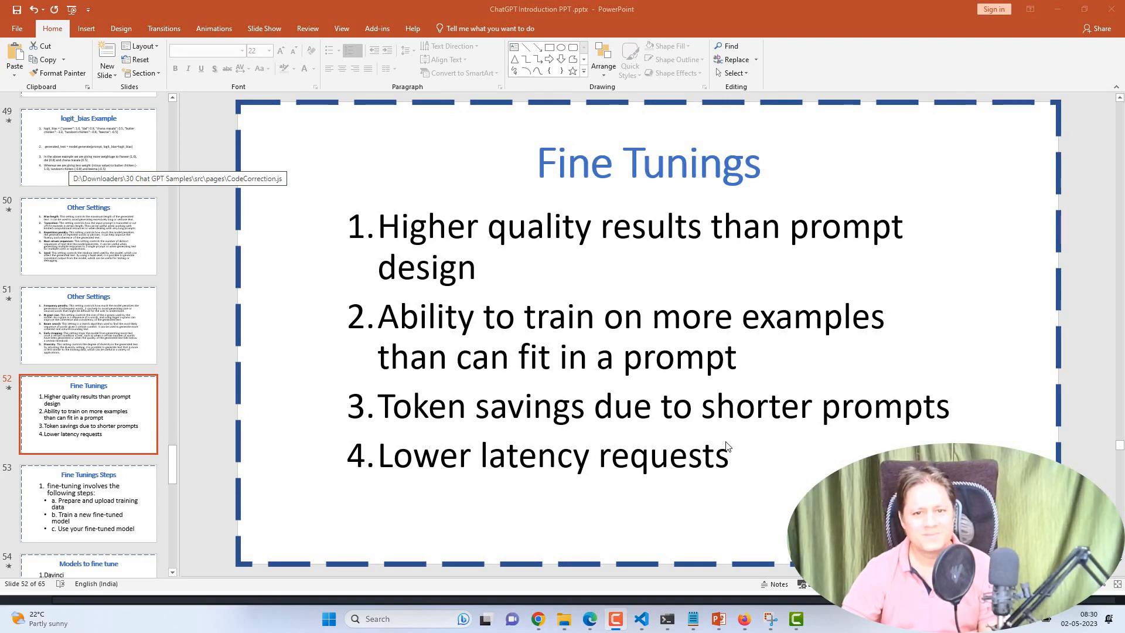
{"action": "mouse_move", "coordinate": [701, 418]}
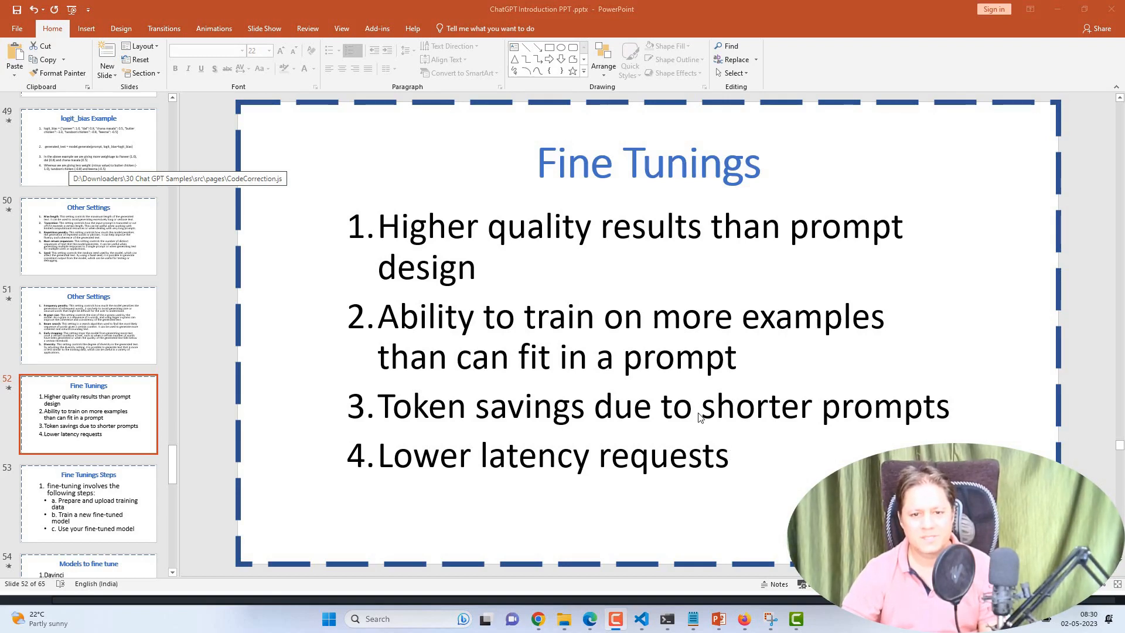